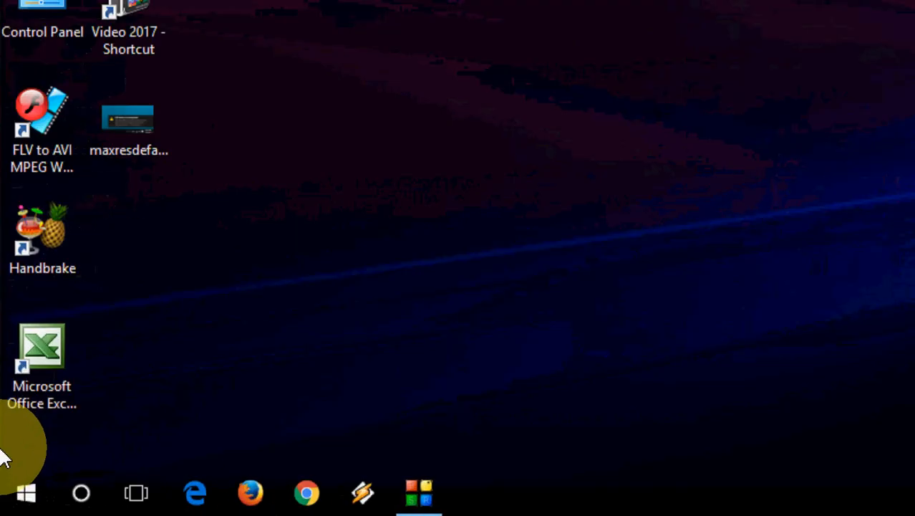
Search for 'power plan' and open the Balanced plan's Change plan settings page
left_click(25, 492)
type("power plan")
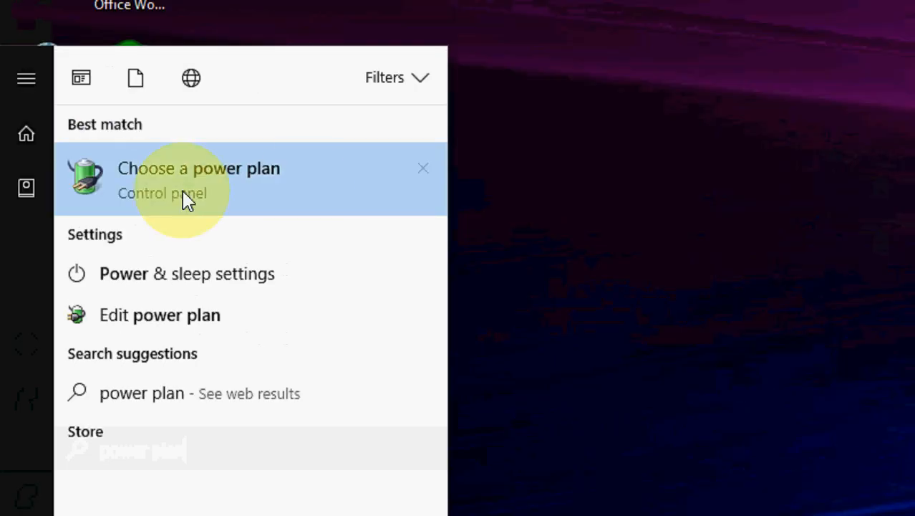
left_click(199, 178)
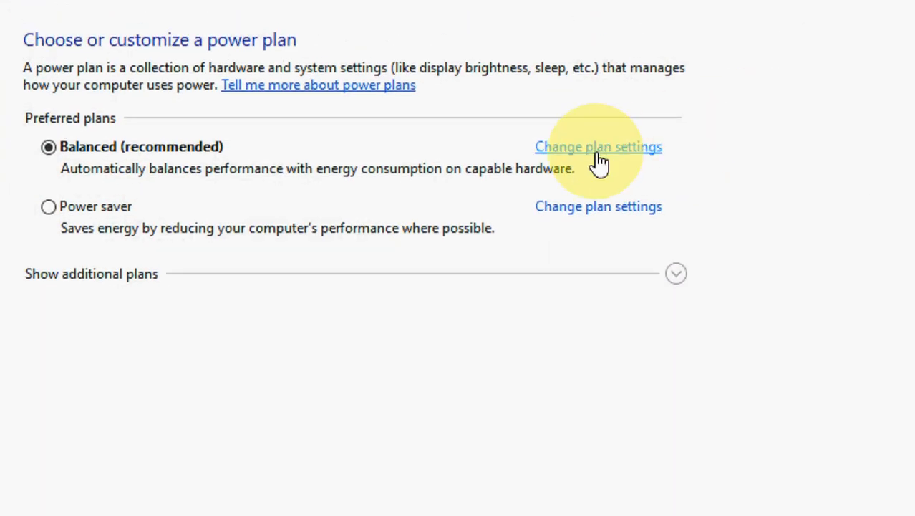
left_click(598, 147)
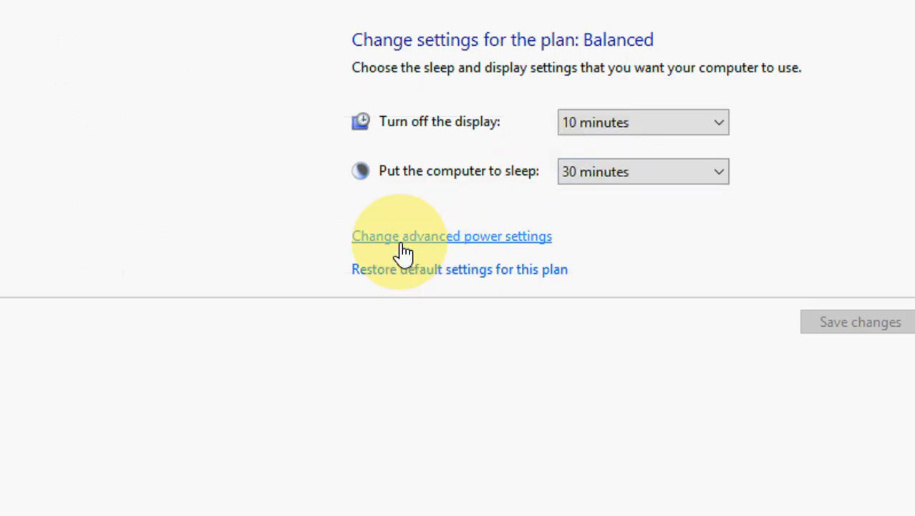
In advanced power settings, set USB settings > USB selective suspend to Disabled and apply
left_click(452, 236)
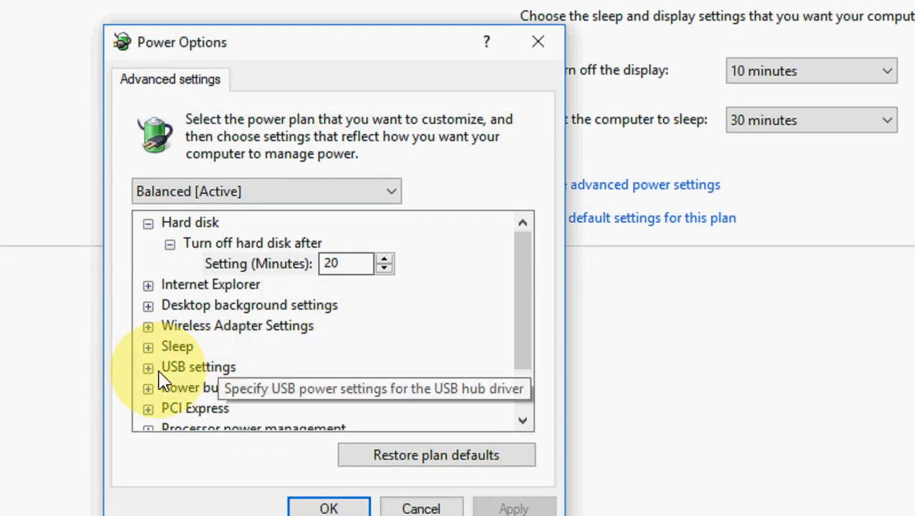
left_click(148, 366)
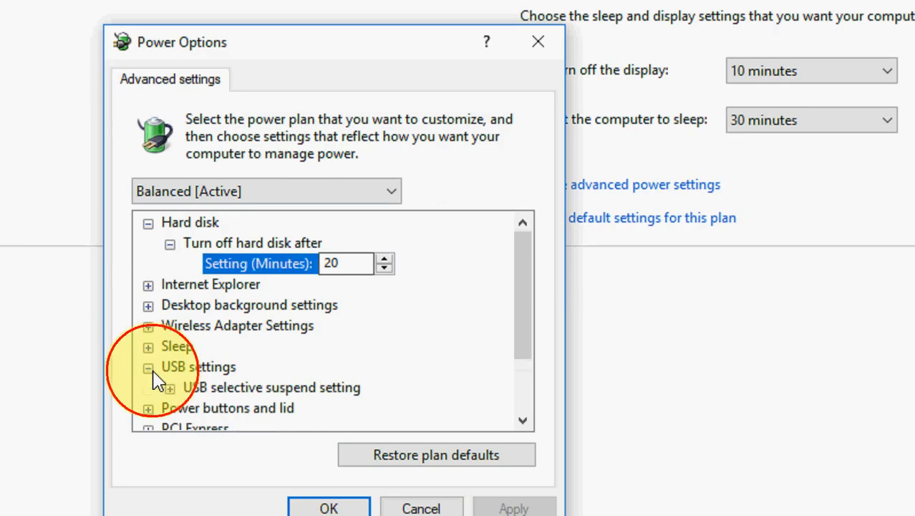
mouse_move(201, 398)
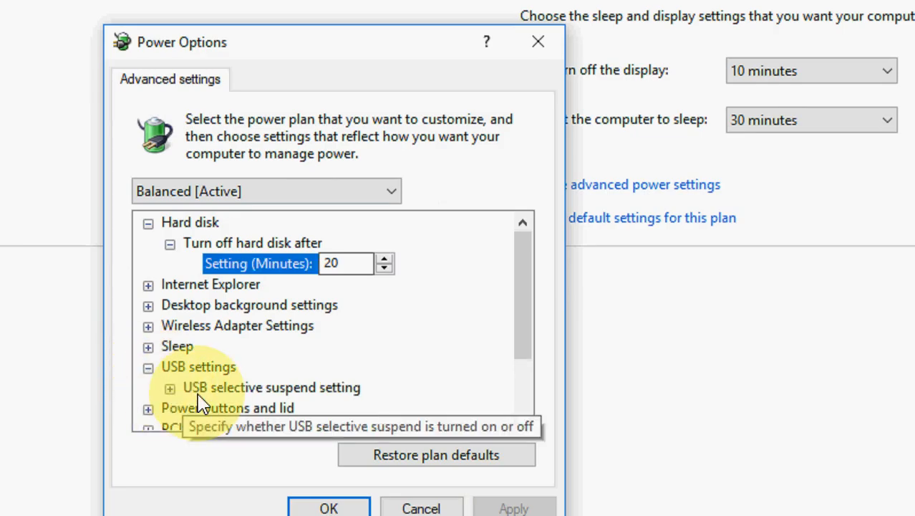
mouse_move(294, 394)
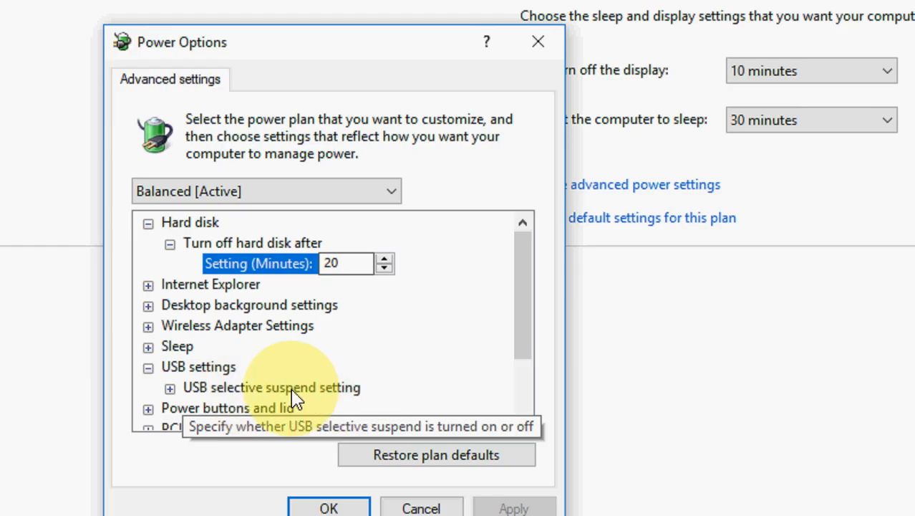
left_click(170, 388)
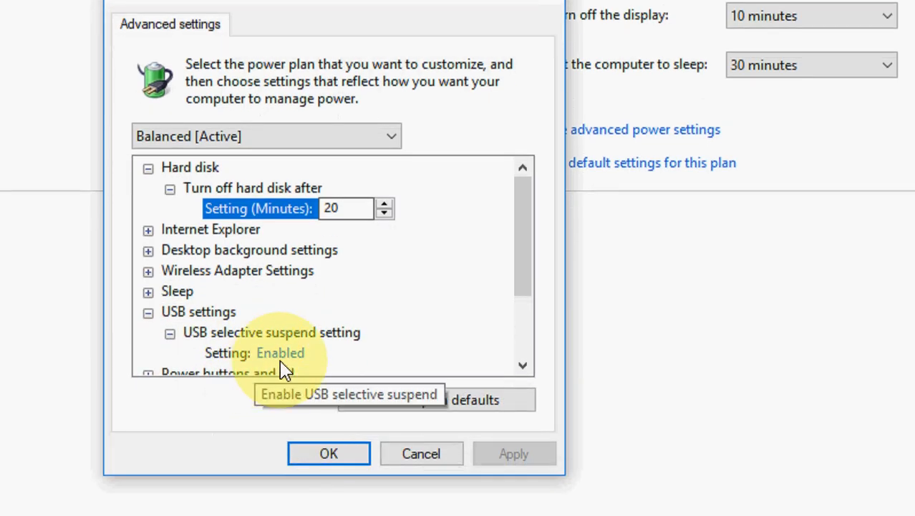
mouse_move(301, 358)
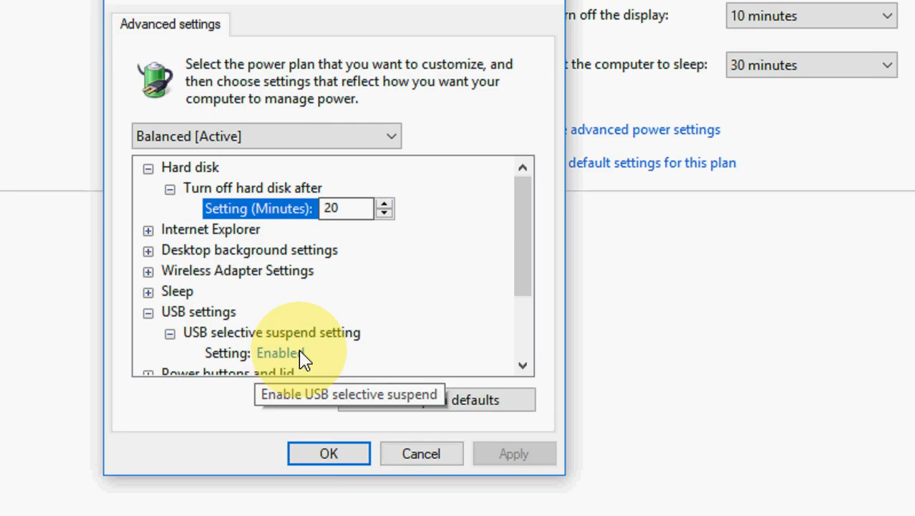
left_click(285, 354)
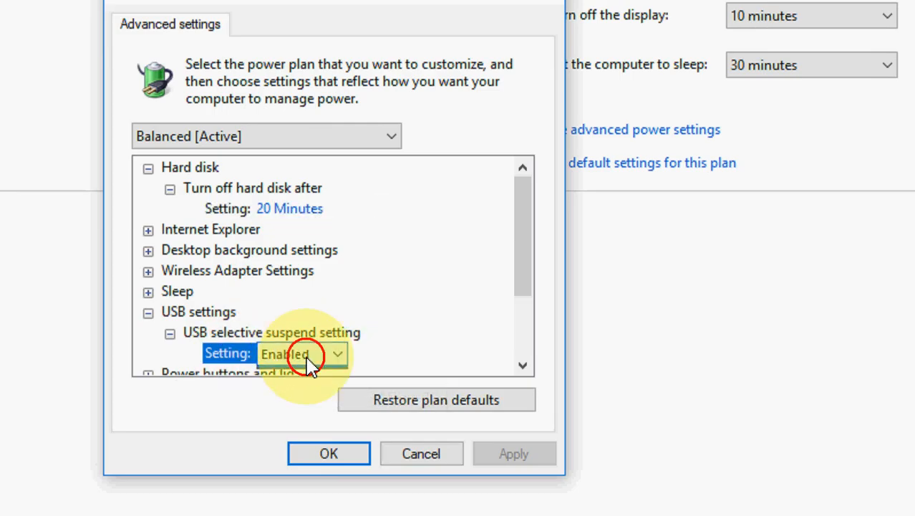
left_click(301, 354)
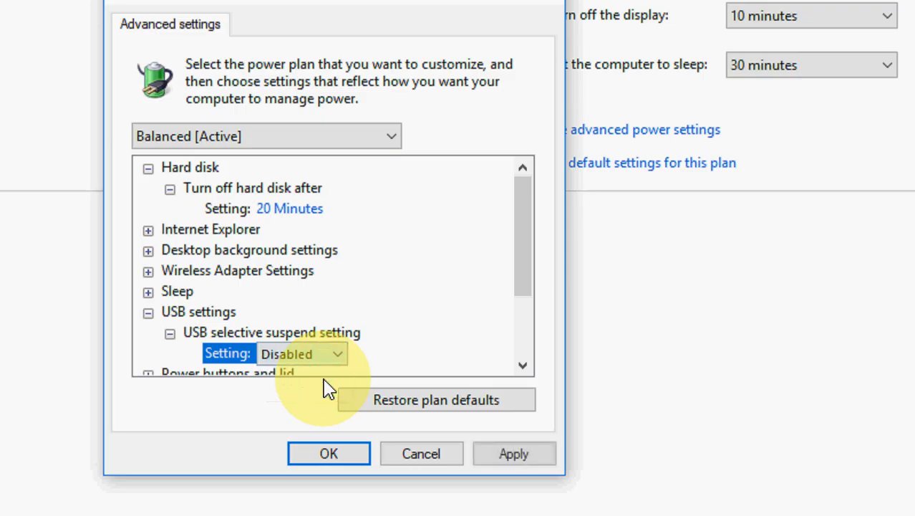
left_click(329, 453)
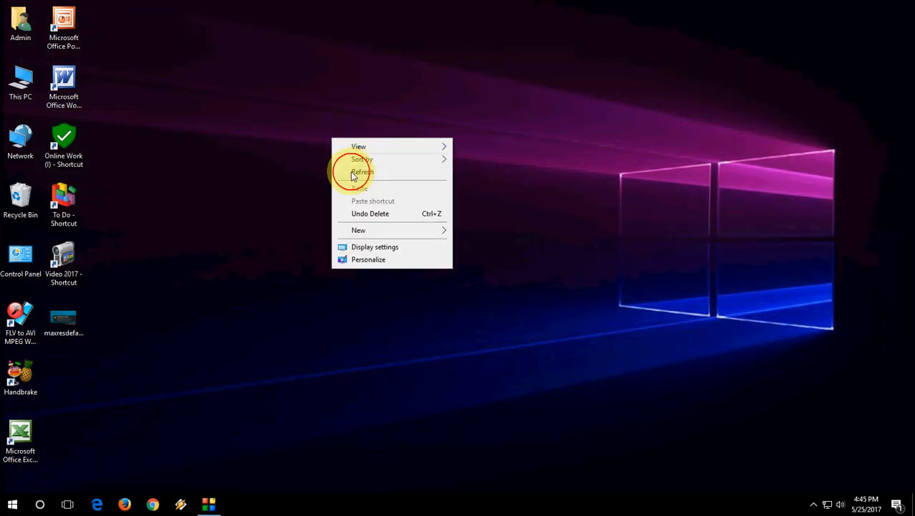
Refresh the desktop and bring up the Start button's quick-link menu for Device Manager
left_click(362, 172)
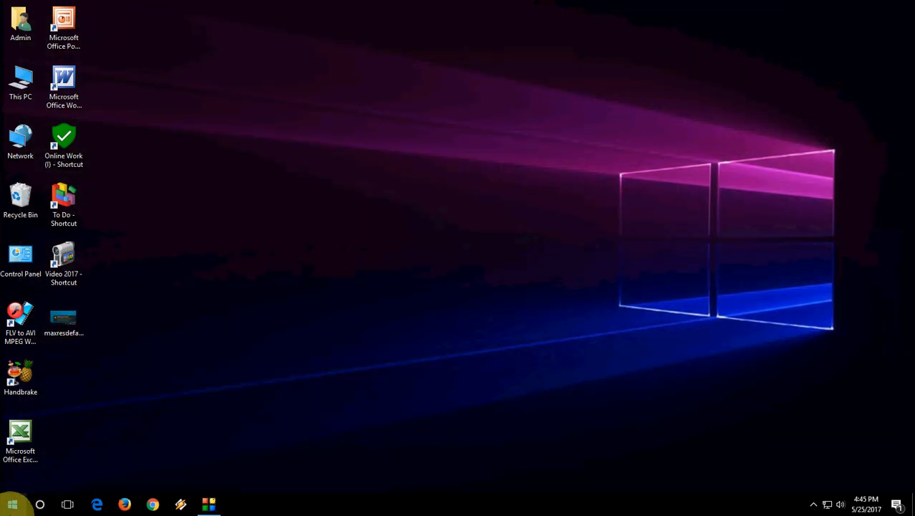
right_click(11, 504)
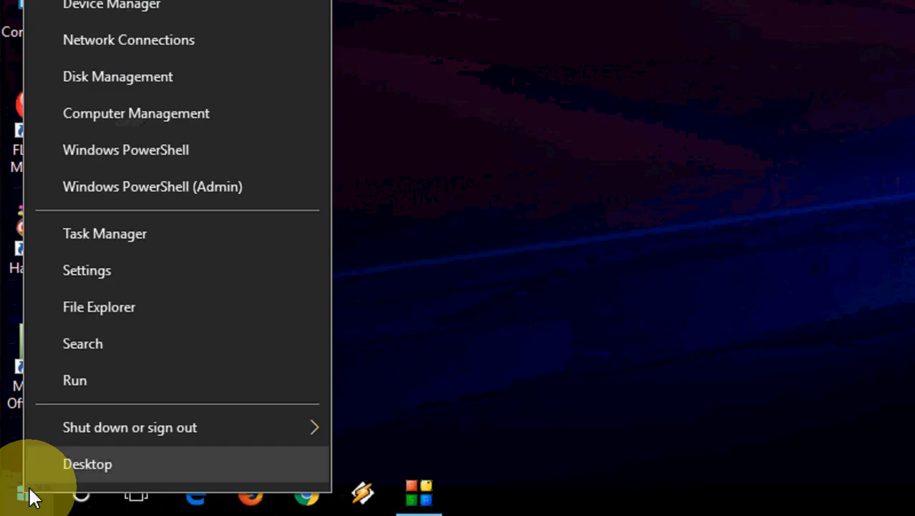
mouse_move(308, 107)
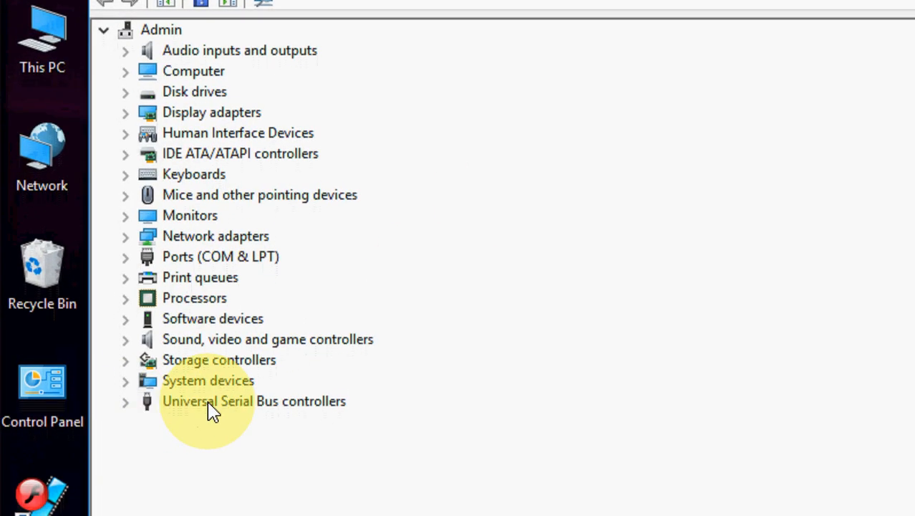
Reinstall the Intel USB Universal Host Controller - 27C9 driver by picking the Intel model manually
left_click(126, 401)
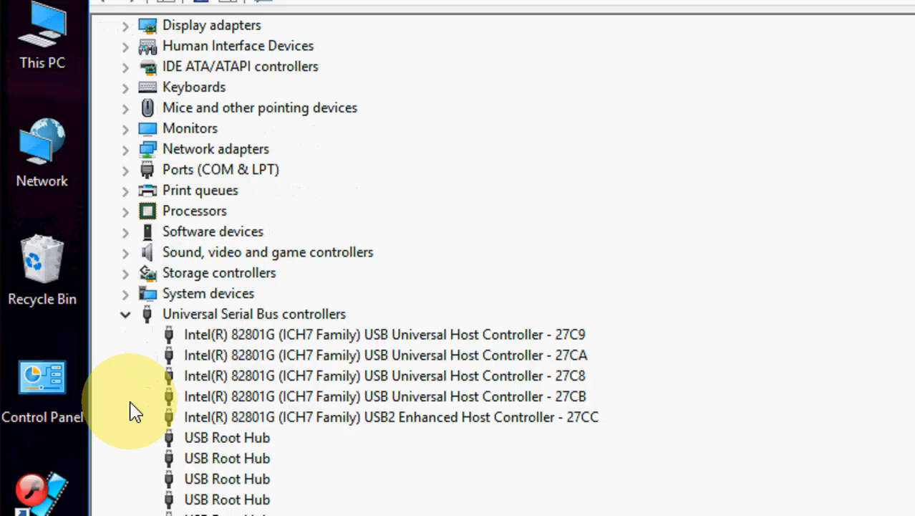
mouse_move(347, 344)
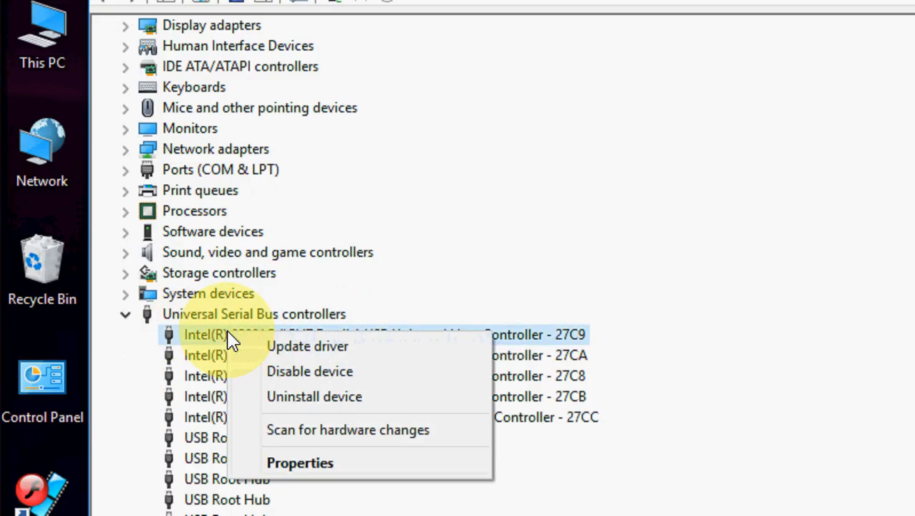
mouse_move(426, 351)
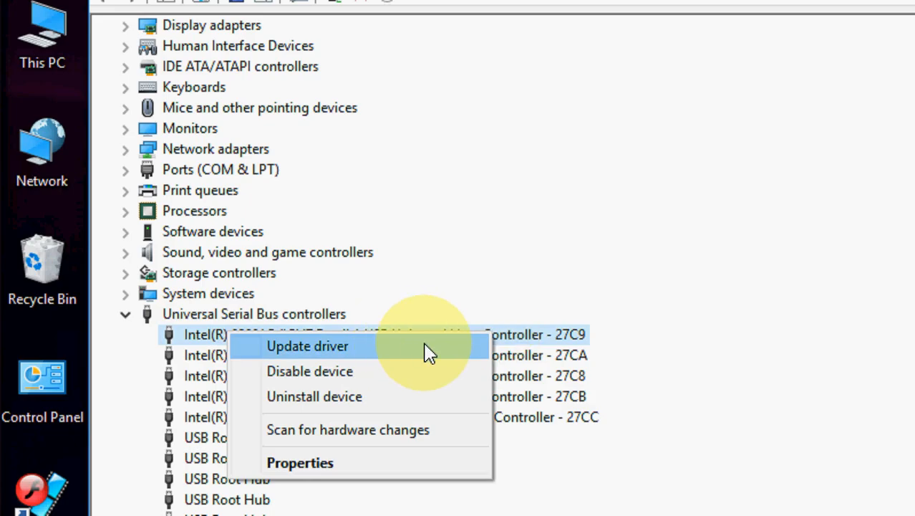
left_click(307, 346)
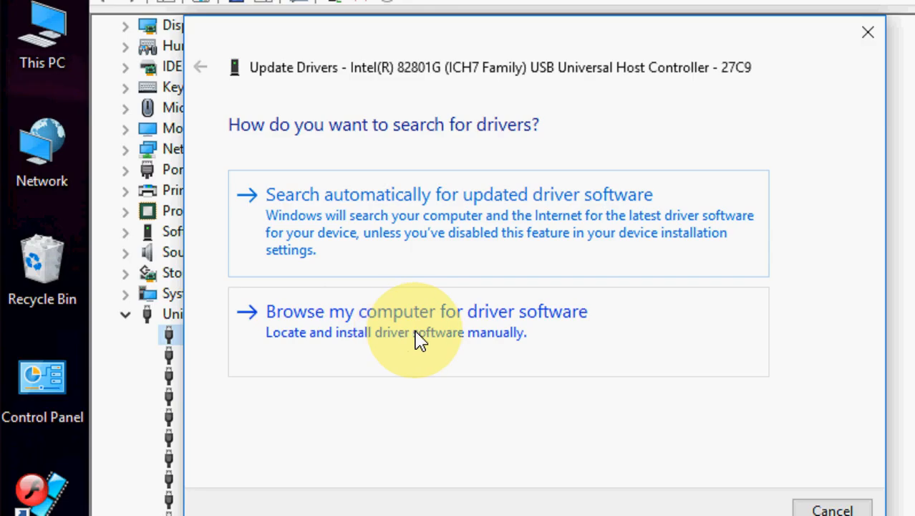
left_click(426, 311)
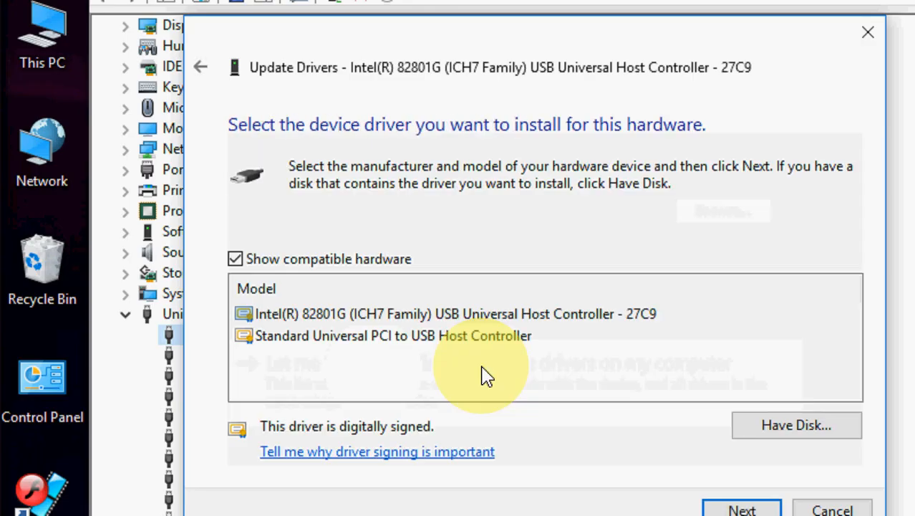
left_click(453, 314)
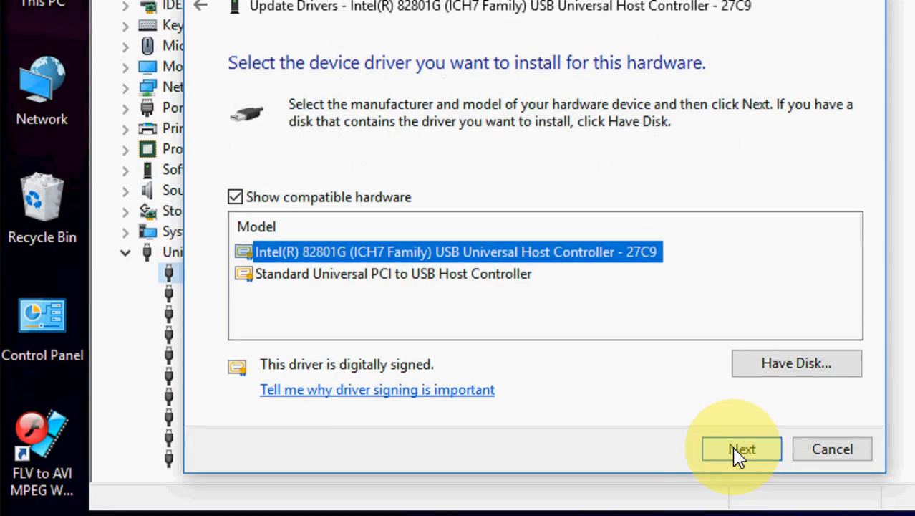
left_click(741, 449)
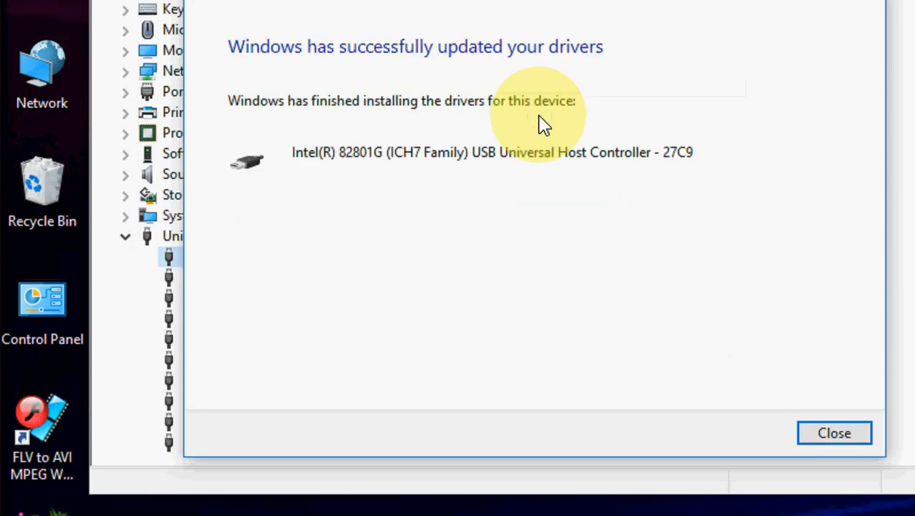
left_click(834, 432)
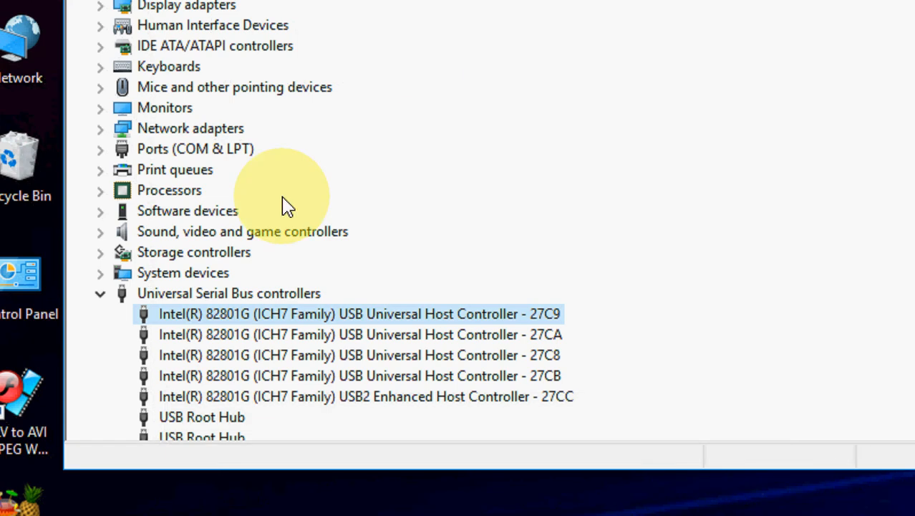
Reinstall the Intel USB Universal Host Controller - 27CA driver the same way and return to the list
right_click(361, 334)
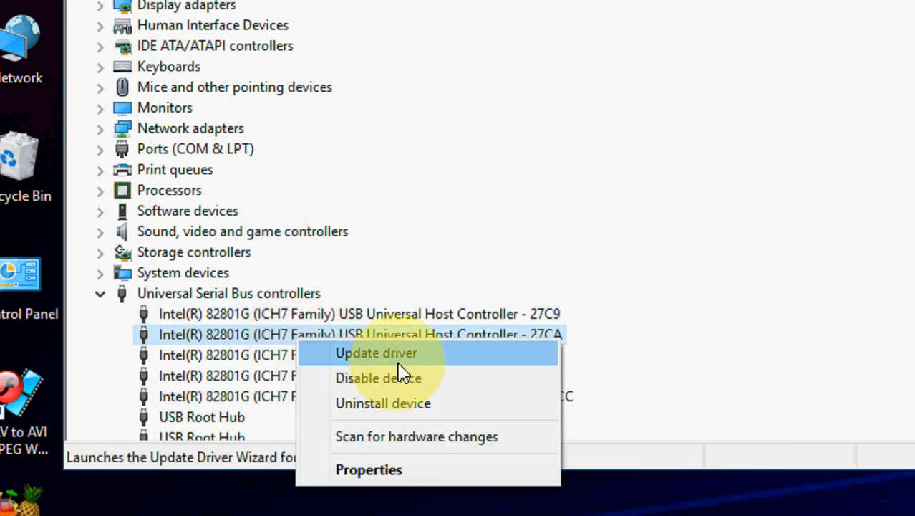
left_click(376, 352)
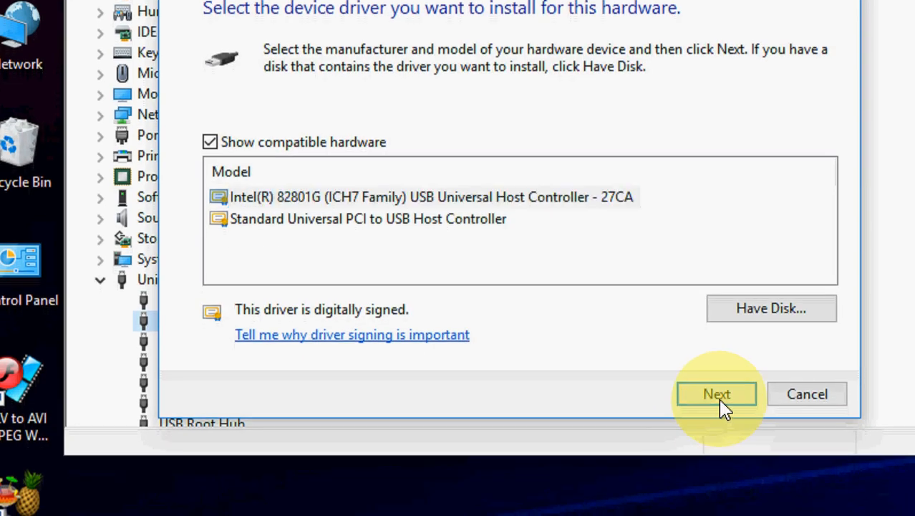
left_click(716, 394)
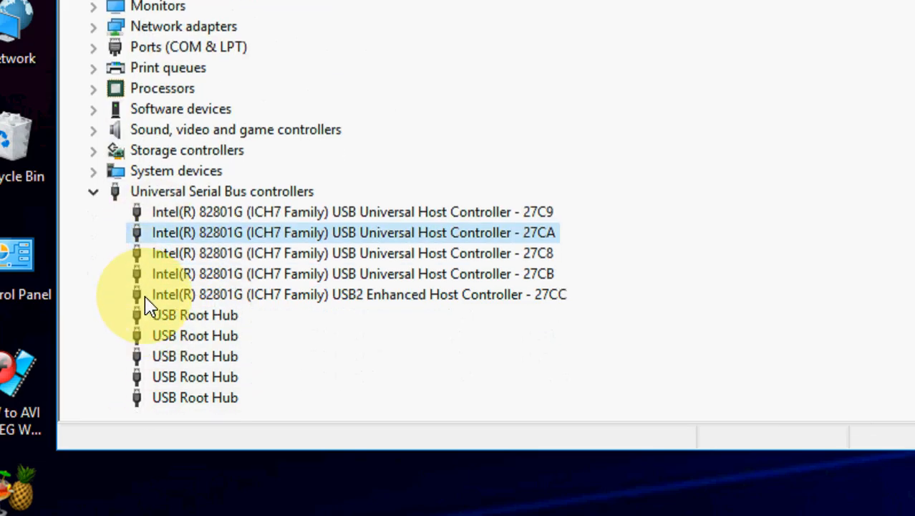
mouse_move(480, 172)
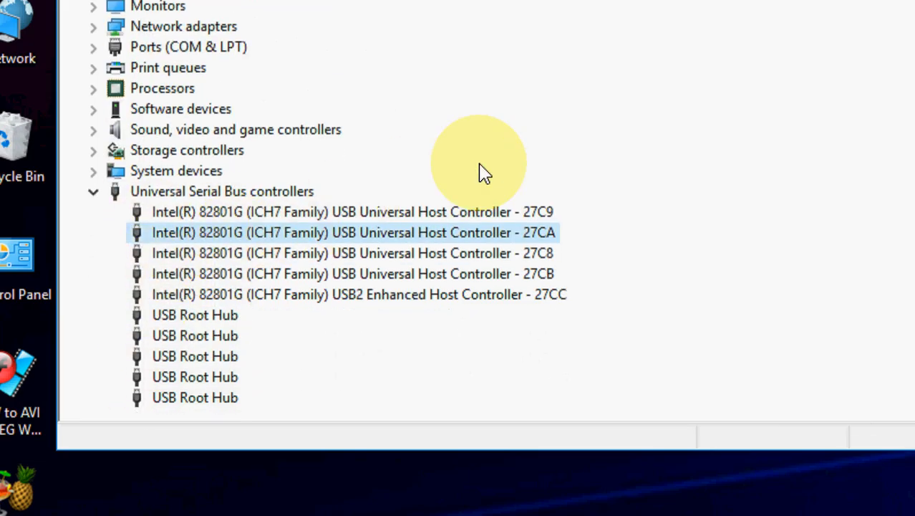
left_click(351, 211)
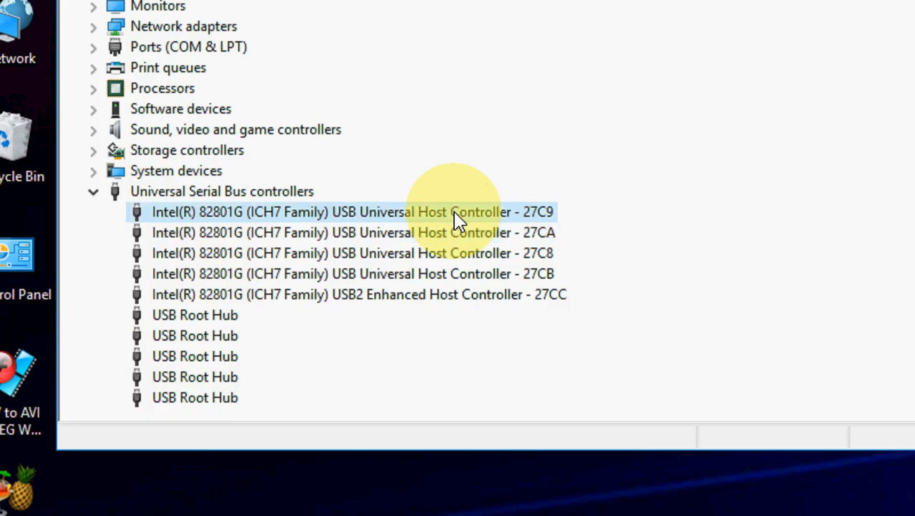
mouse_move(426, 237)
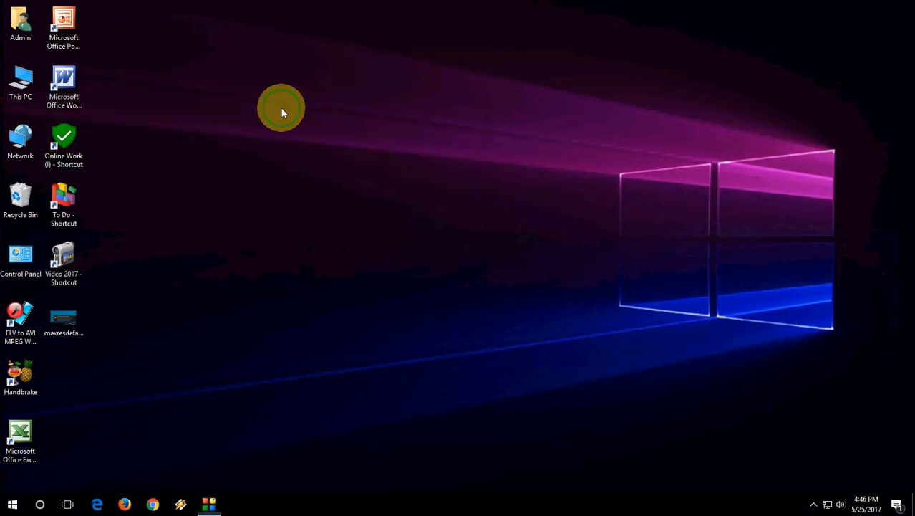
mouse_move(312, 142)
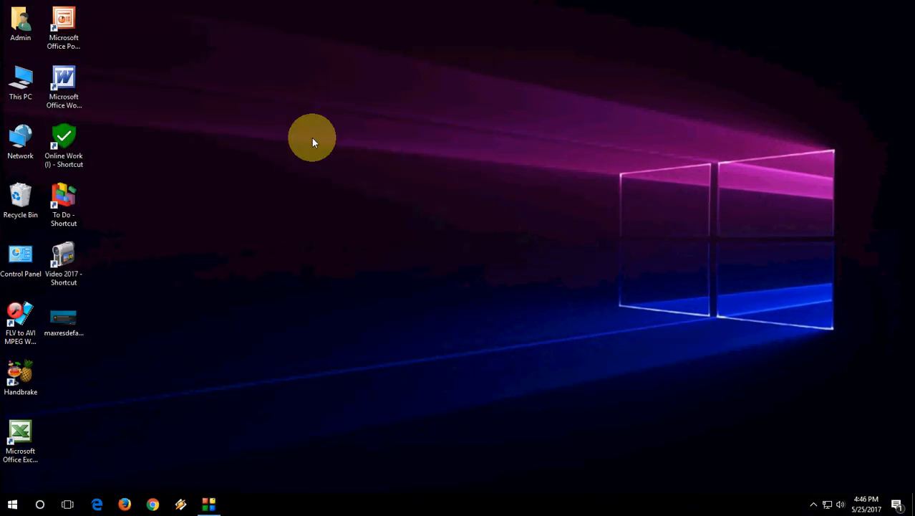
mouse_move(331, 172)
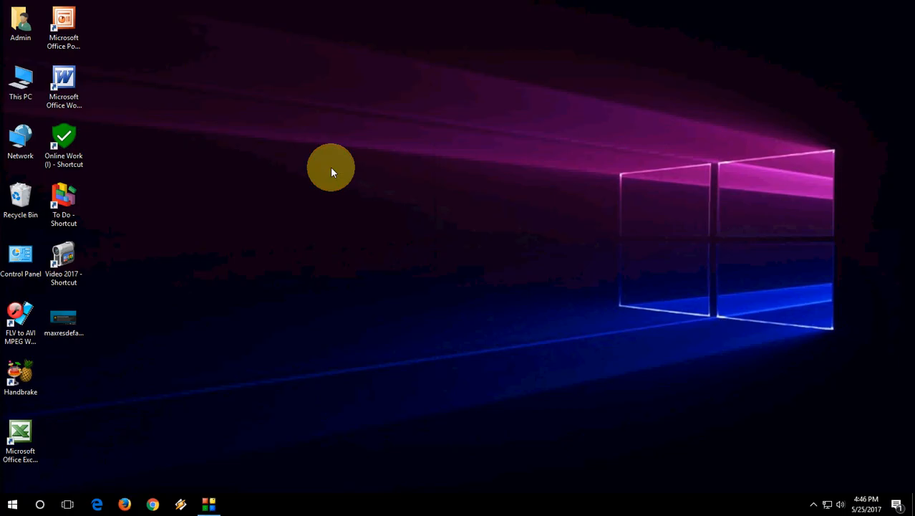
right_click(330, 172)
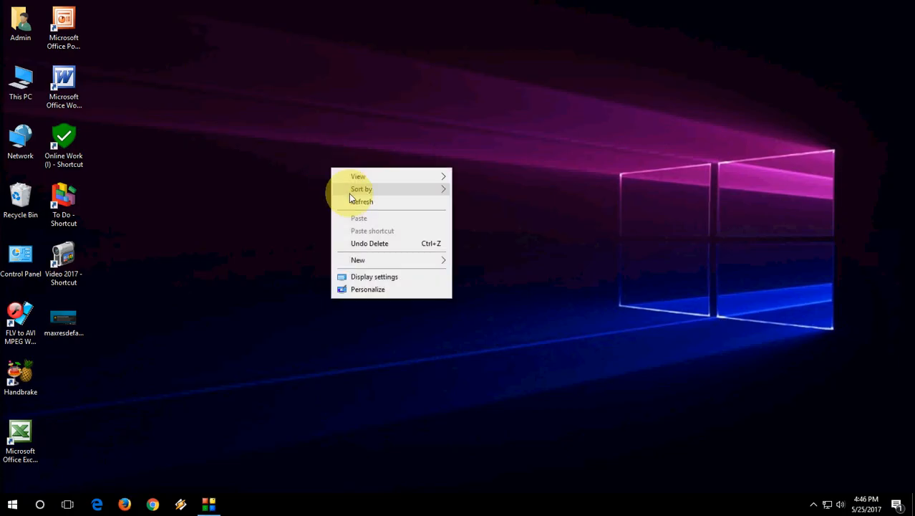
left_click(351, 197)
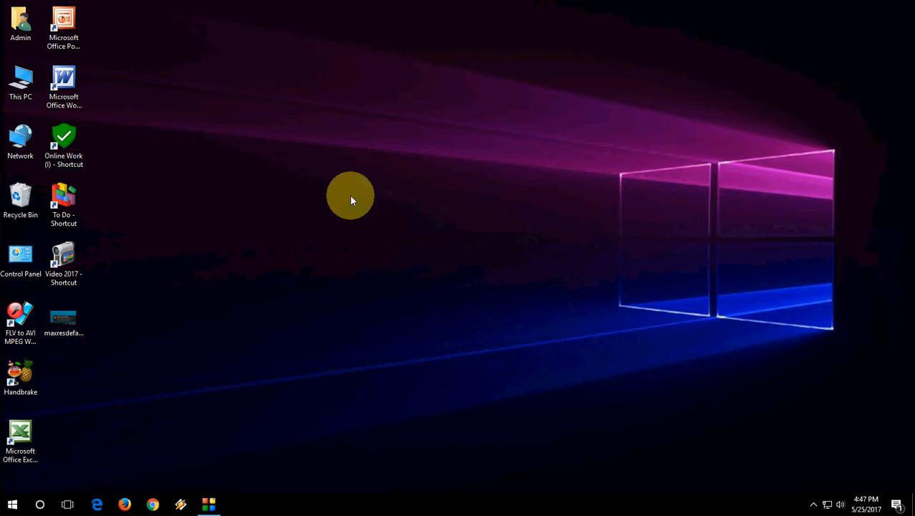
right_click(351, 197)
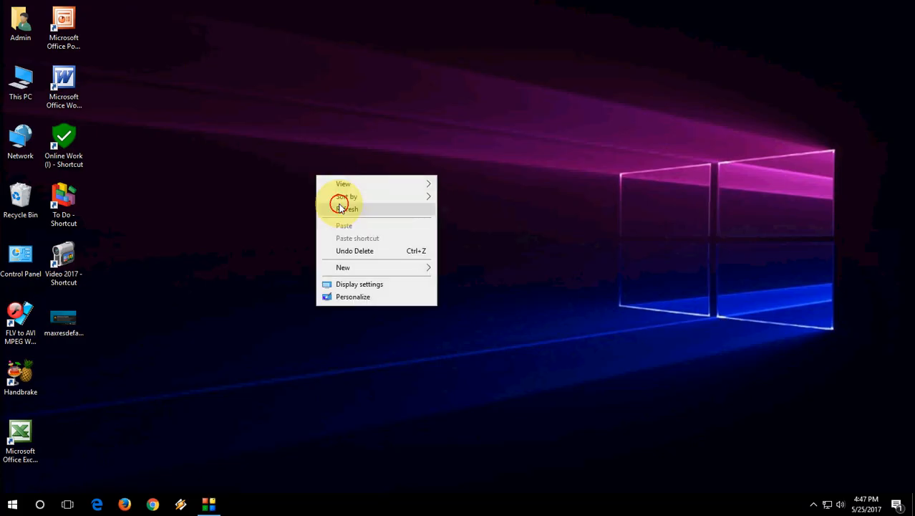
left_click(346, 208)
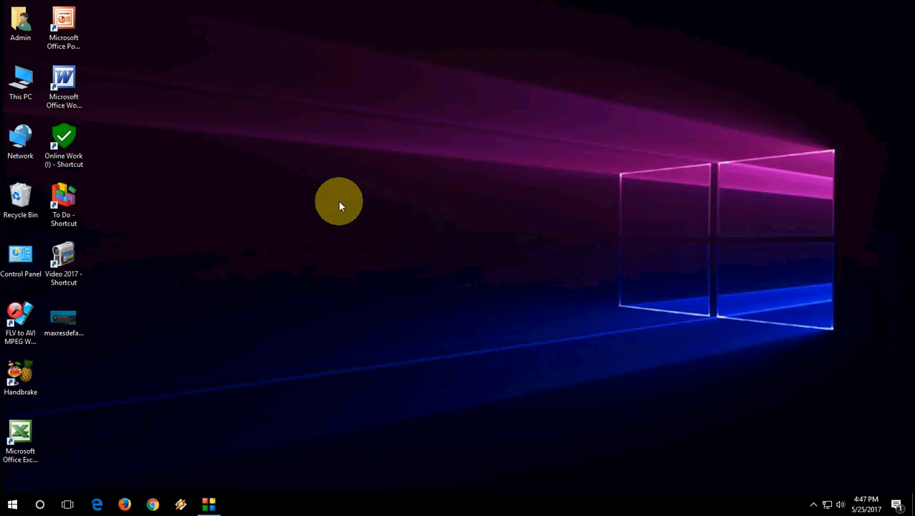